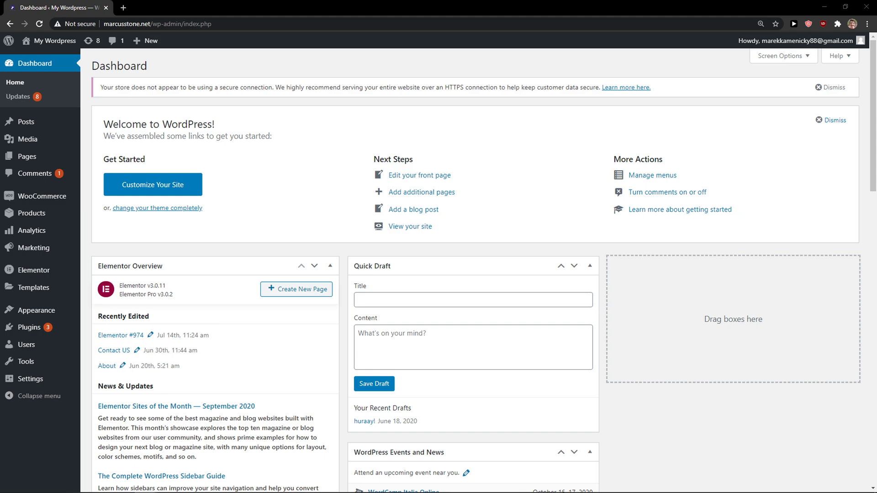
{"action": "mouse_move", "coordinate": [252, 131]}
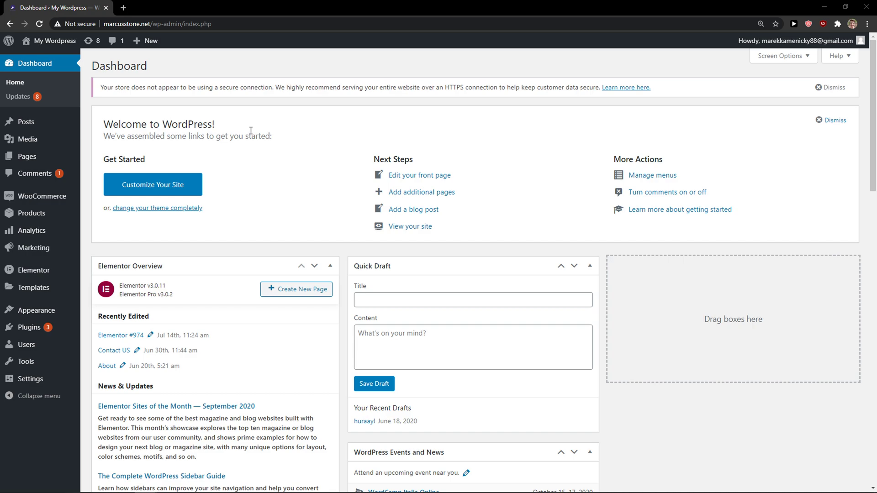
Open WooCommerce Settings on the General tab with the store address details.
{"action": "left_click", "coordinate": [39, 196]}
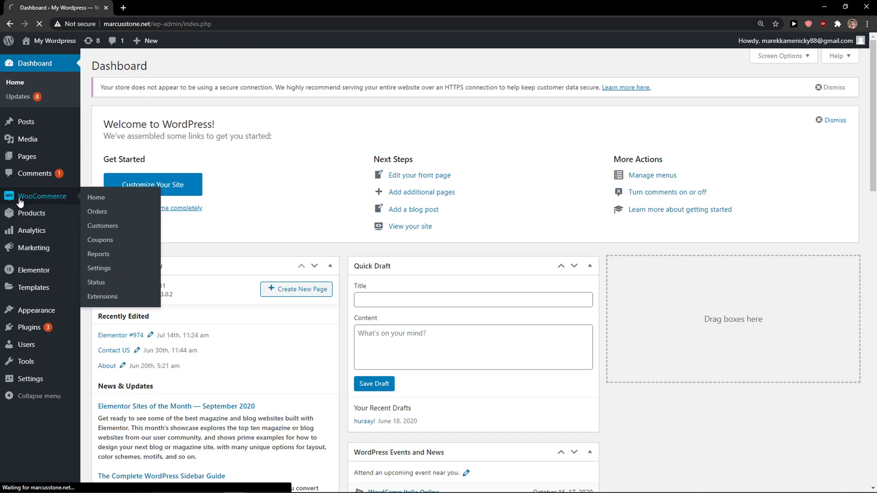
{"action": "left_click", "coordinate": [96, 197]}
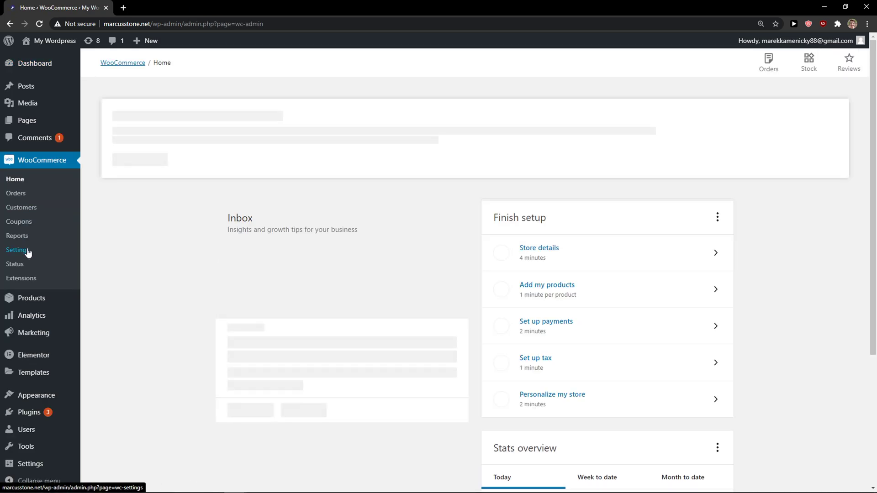
{"action": "left_click", "coordinate": [18, 250]}
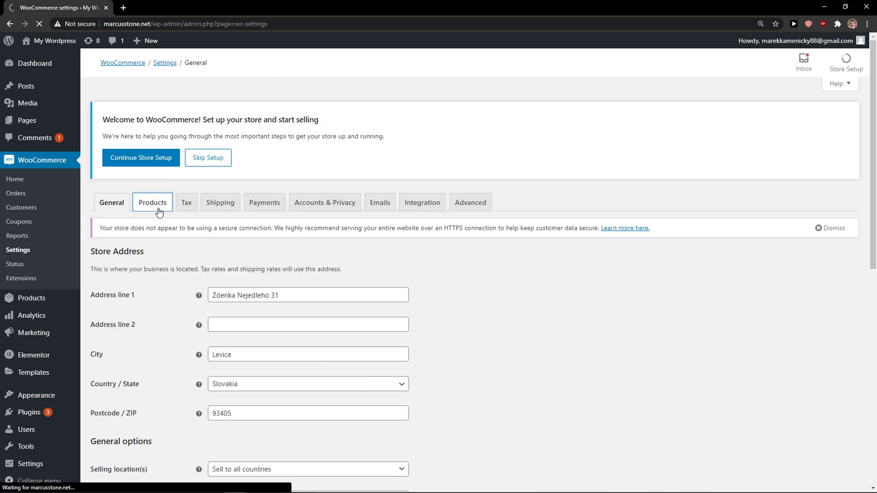
Show the Products settings tab and scroll to the Measurements units section.
{"action": "left_click", "coordinate": [152, 202]}
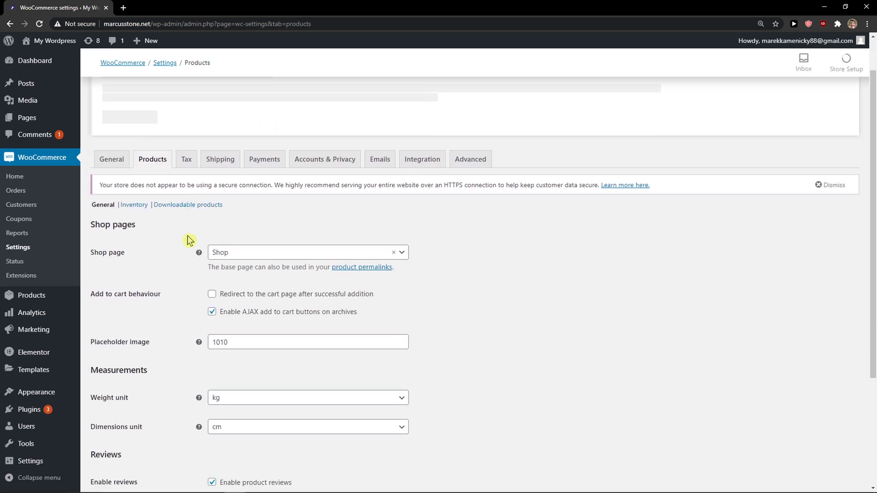
{"action": "scroll", "scroll_direction": "down", "scroll_amount": 3}
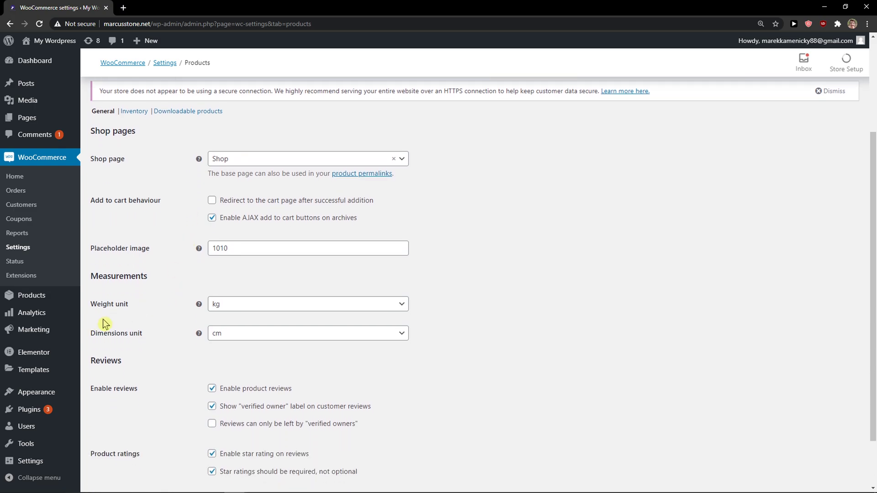
{"action": "mouse_move", "coordinate": [320, 300]}
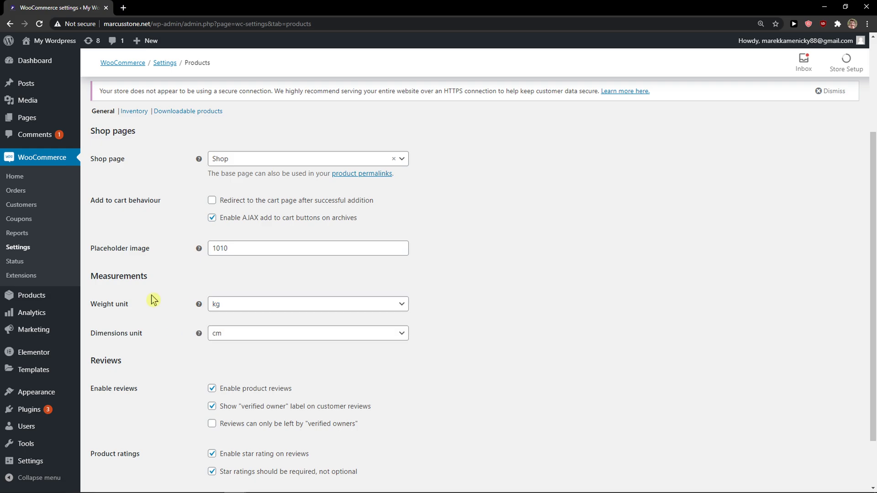
{"action": "mouse_move", "coordinate": [208, 319]}
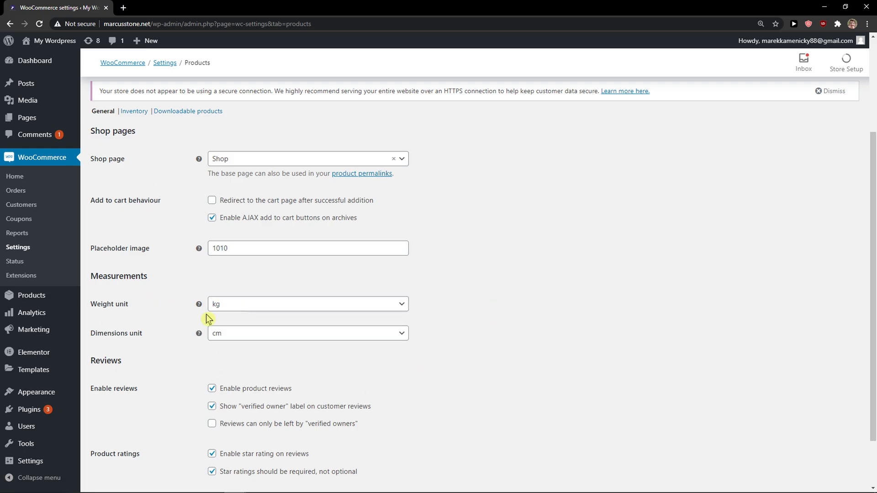
{"action": "left_click", "coordinate": [307, 304]}
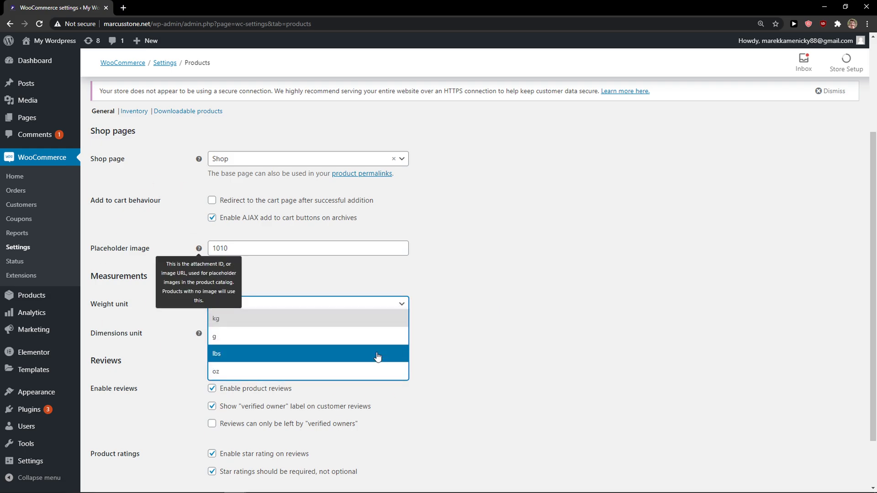
{"action": "mouse_move", "coordinate": [290, 355]}
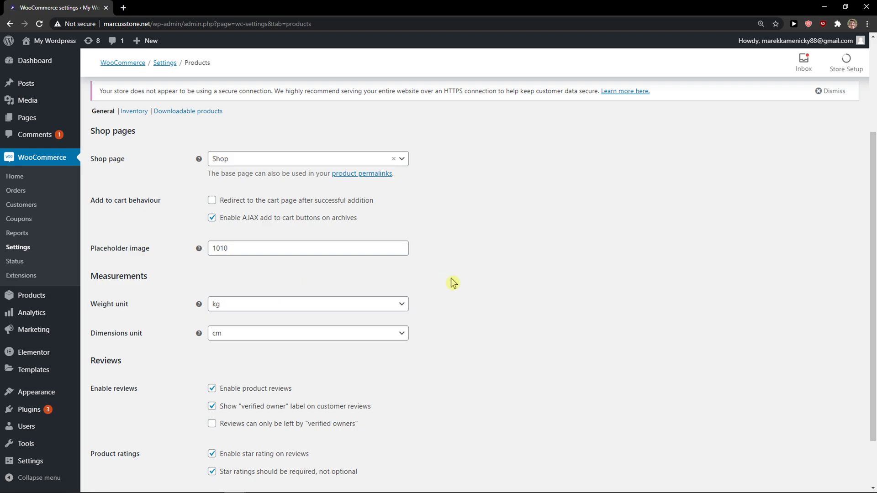
{"action": "scroll", "scroll_direction": "down", "scroll_amount": 3}
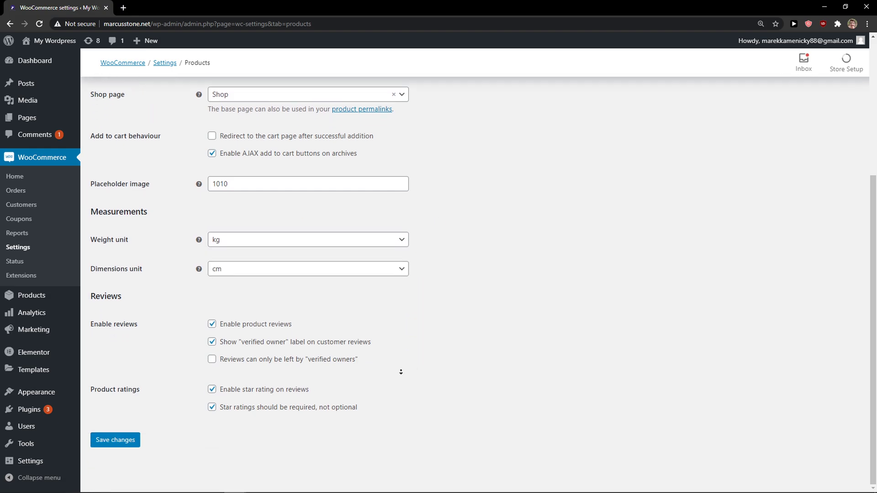